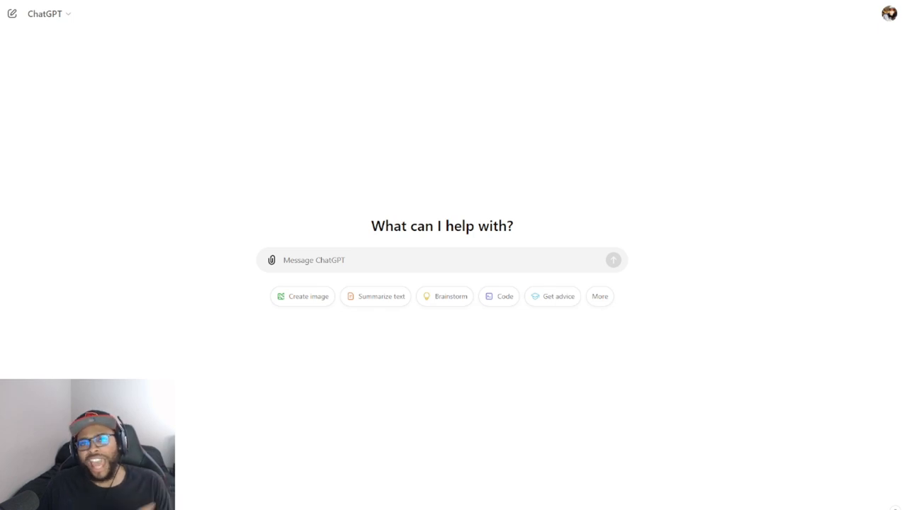
pyautogui.moveTo(740, 320)
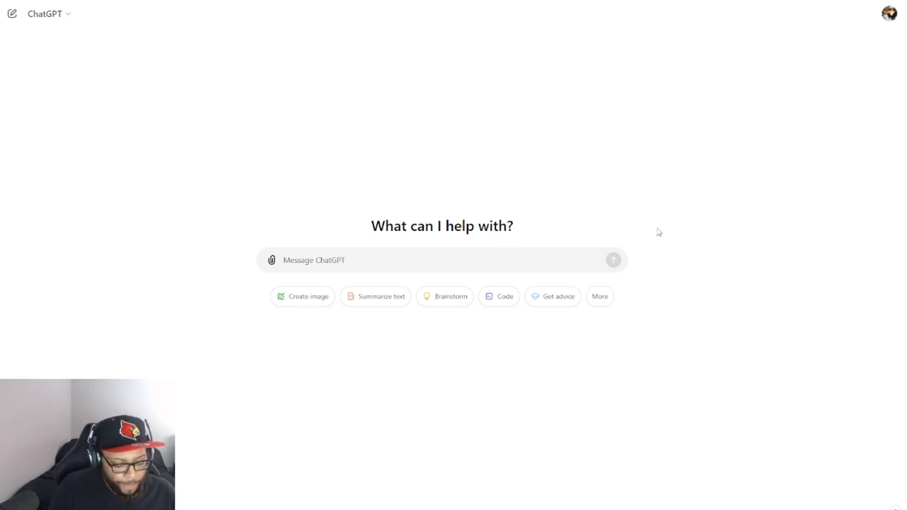
# Explain being sponsored by Uthrive, a credit card app that picks the best-rewards card per purchase.
pyautogui.write('i was sponsored by a company named')
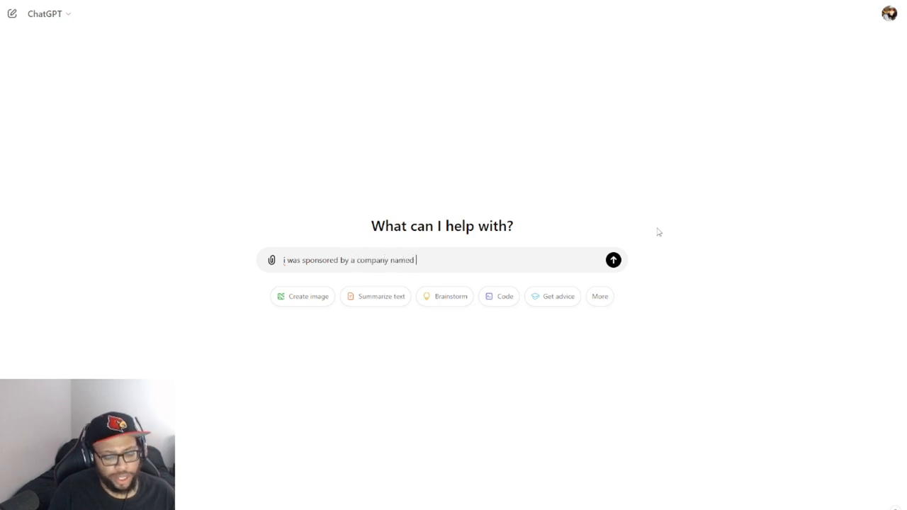
pyautogui.write('uthrive,')
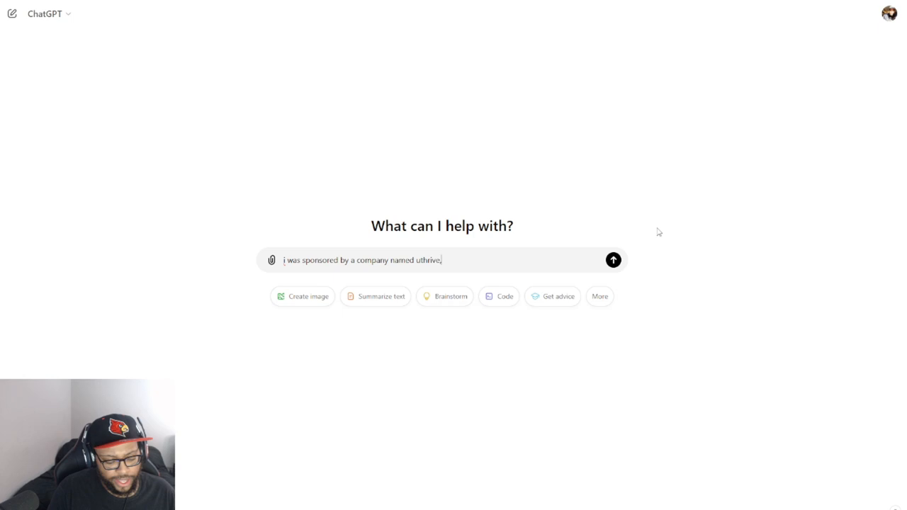
pyautogui.write('its a credit card company that')
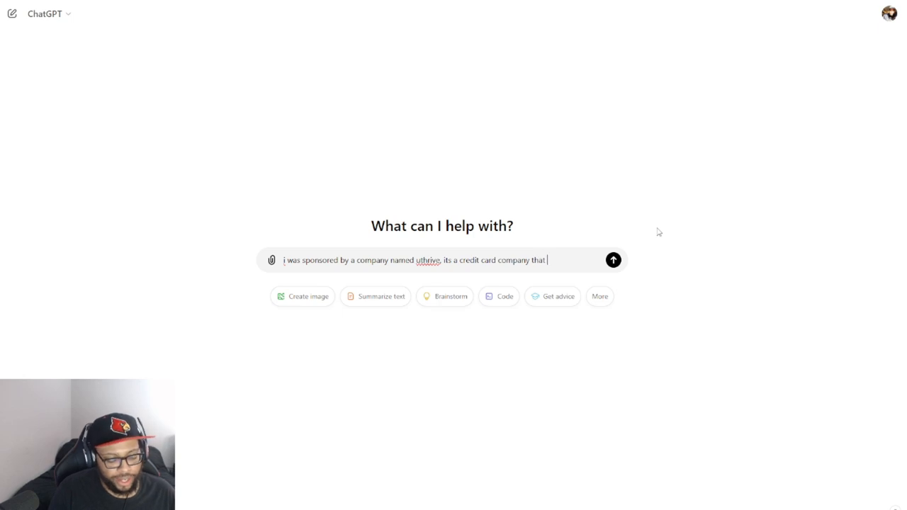
pyautogui.write('lets the co')
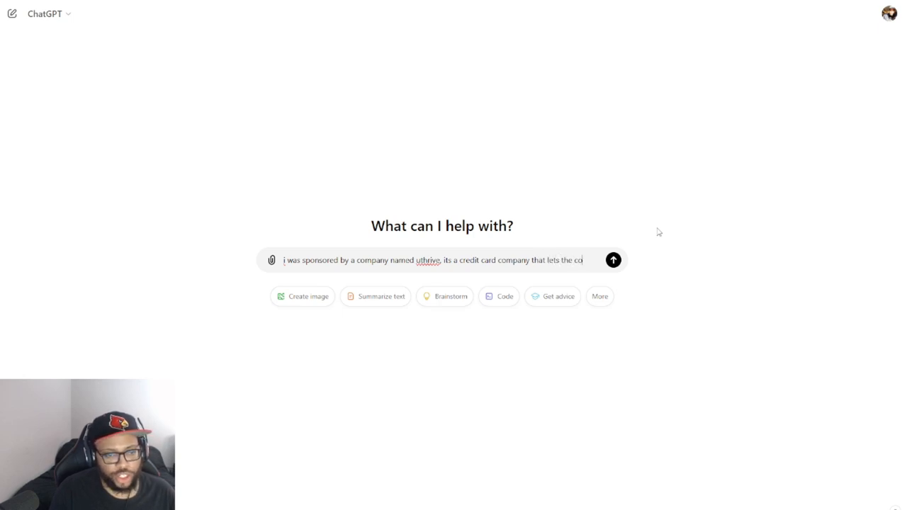
pyautogui.write('consumer pick')
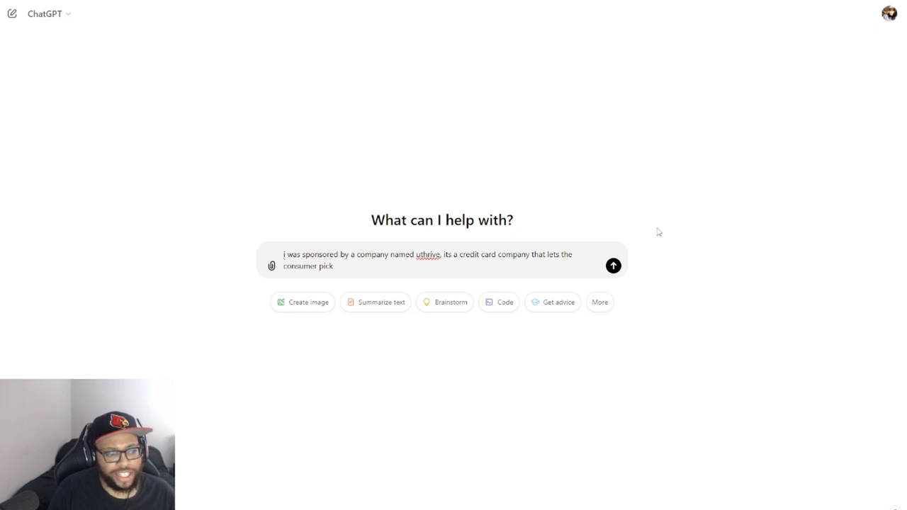
pyautogui.write('input')
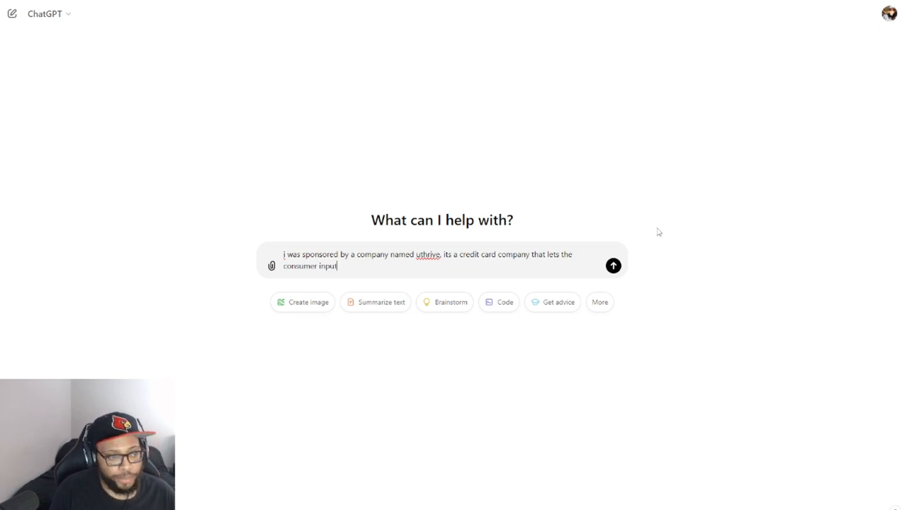
pyautogui.write('all their cre')
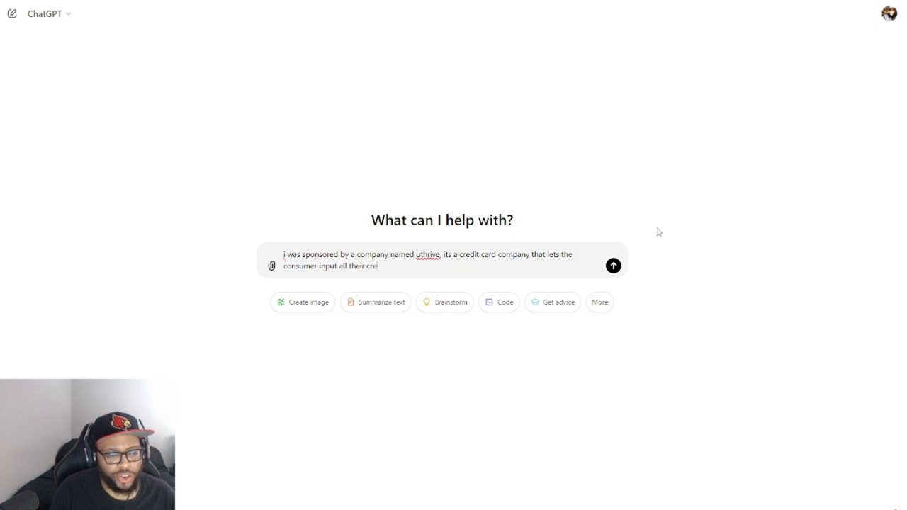
pyautogui.write('dit cards and')
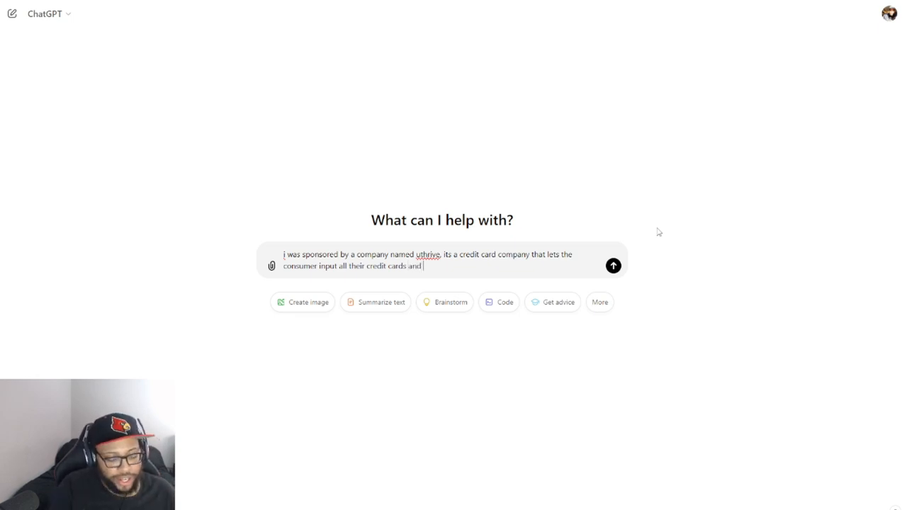
pyautogui.write('based on wha')
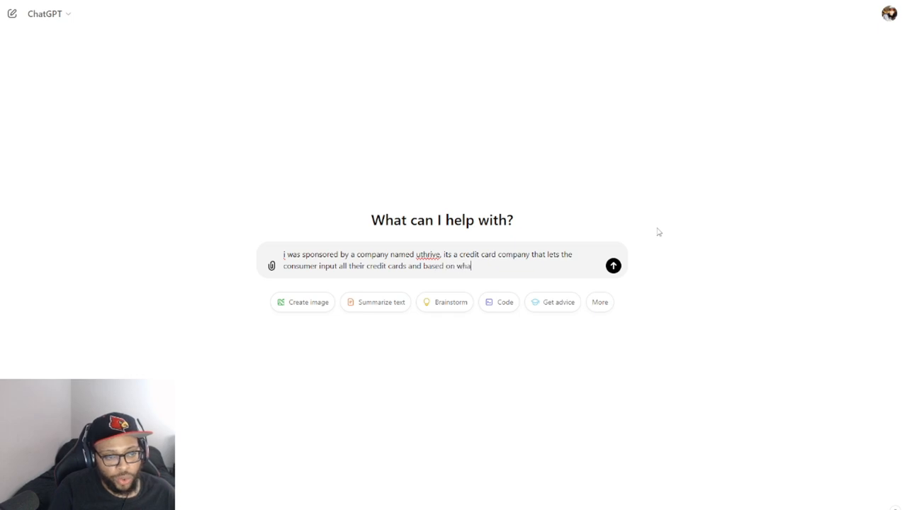
pyautogui.write("they're purchasing t")
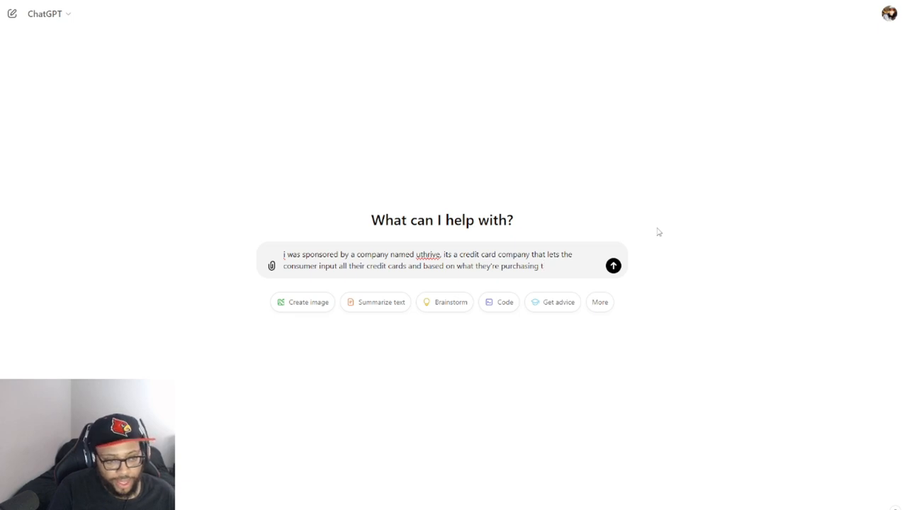
pyautogui.write('it tells them the')
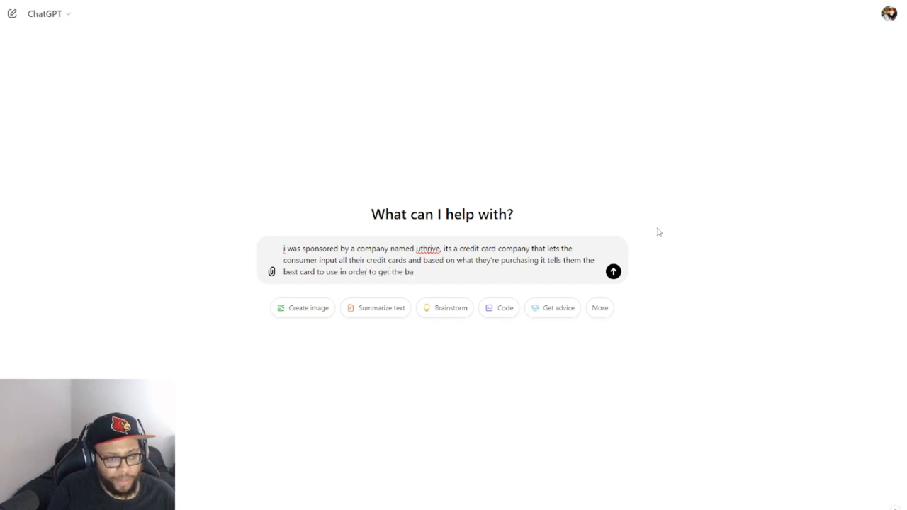
pyautogui.write('best rewards for every single purchase. I need to make a')
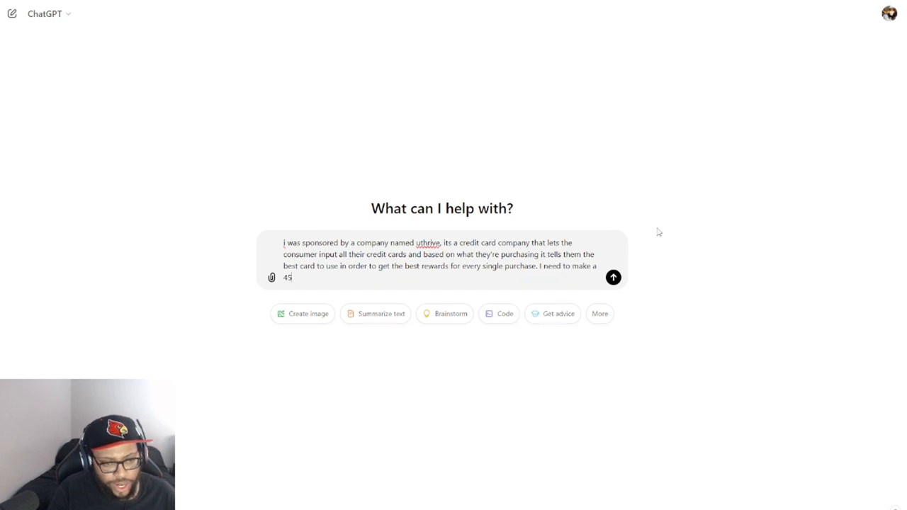
# Request a script for the 45-second sponsorship video and send the prompt.
pyautogui.write('second spons')
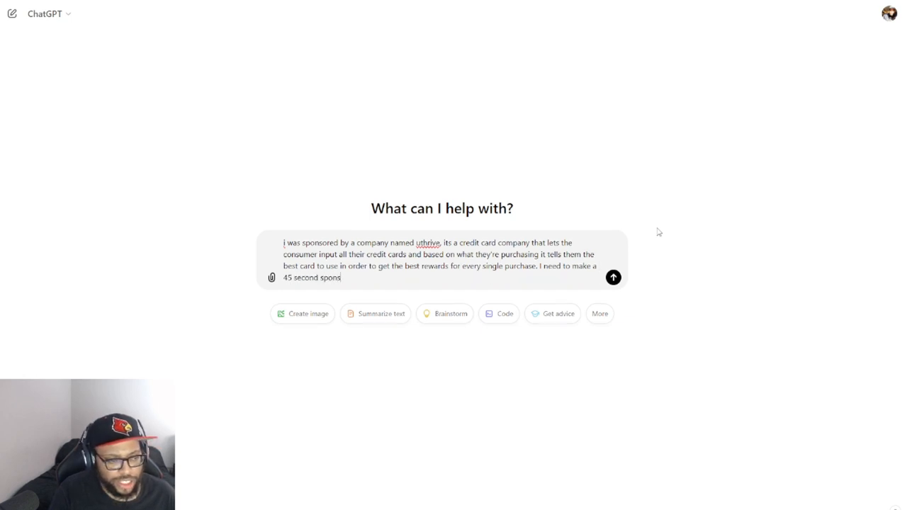
pyautogui.write('orshi')
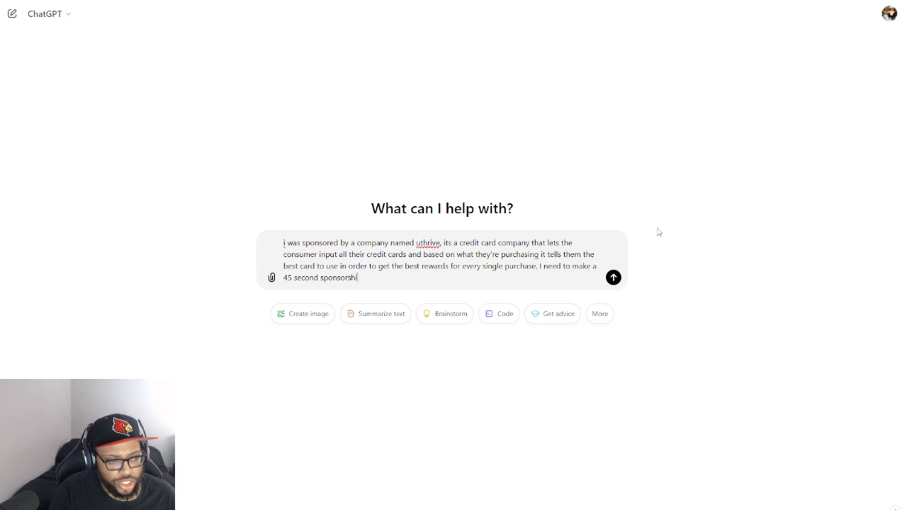
pyautogui.write('p video,')
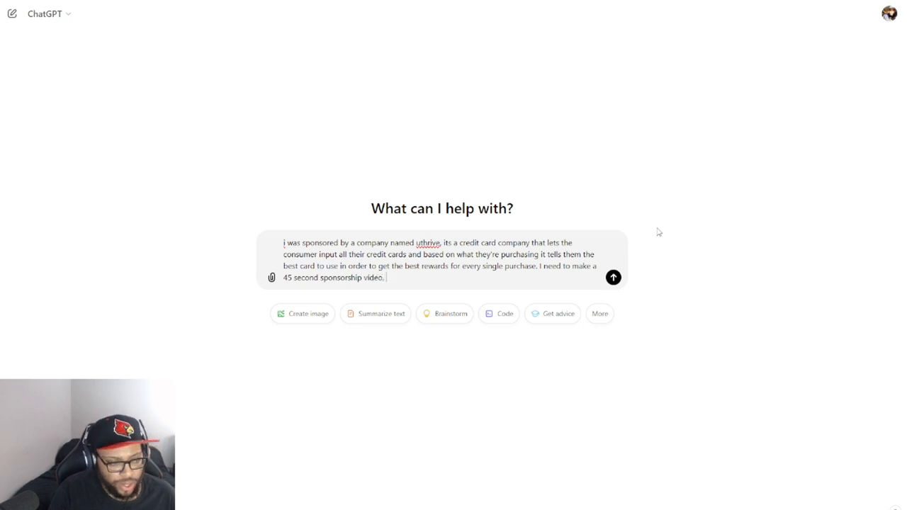
pyautogui.write('can you write t')
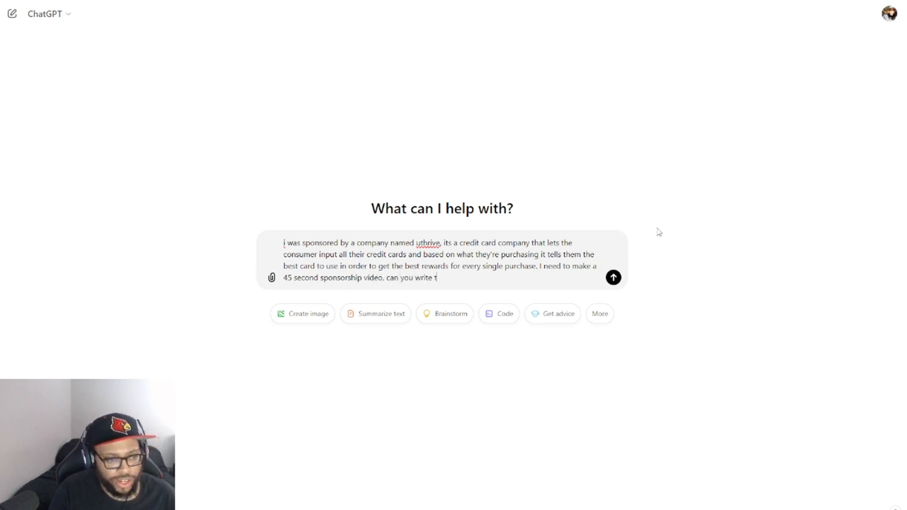
pyautogui.write('he script for me please.')
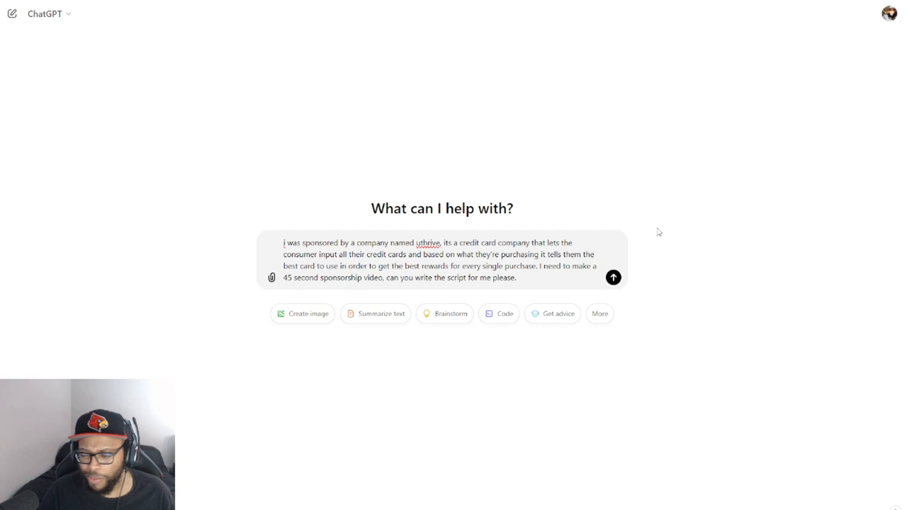
pyautogui.click(612, 277)
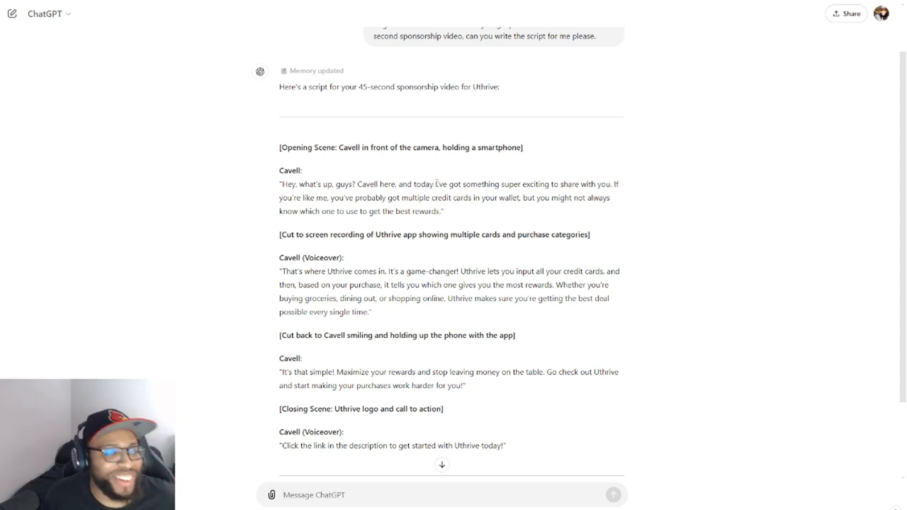
pyautogui.moveTo(433, 181)
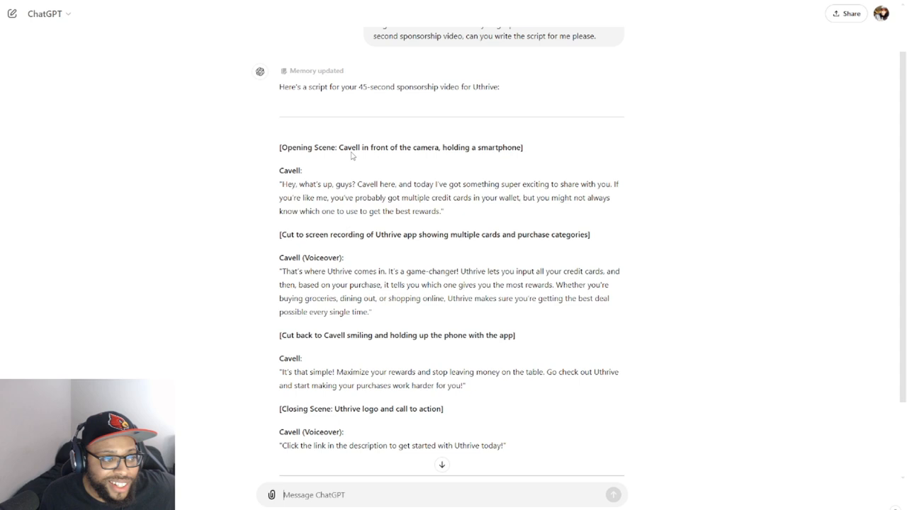
pyautogui.moveTo(365, 158)
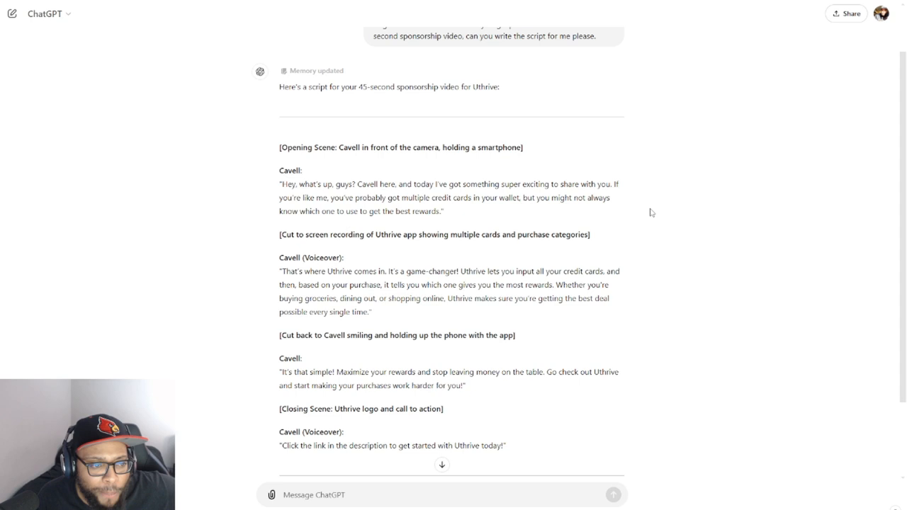
pyautogui.moveTo(665, 210)
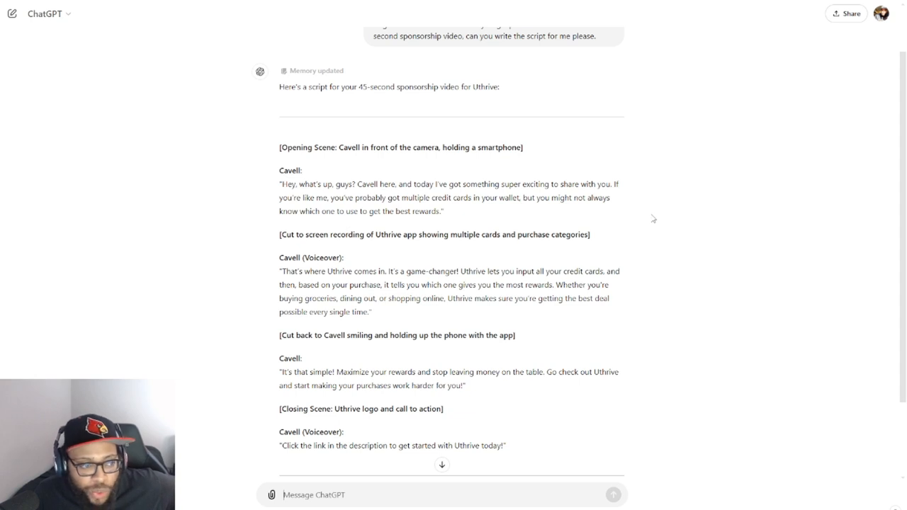
pyautogui.moveTo(399, 249)
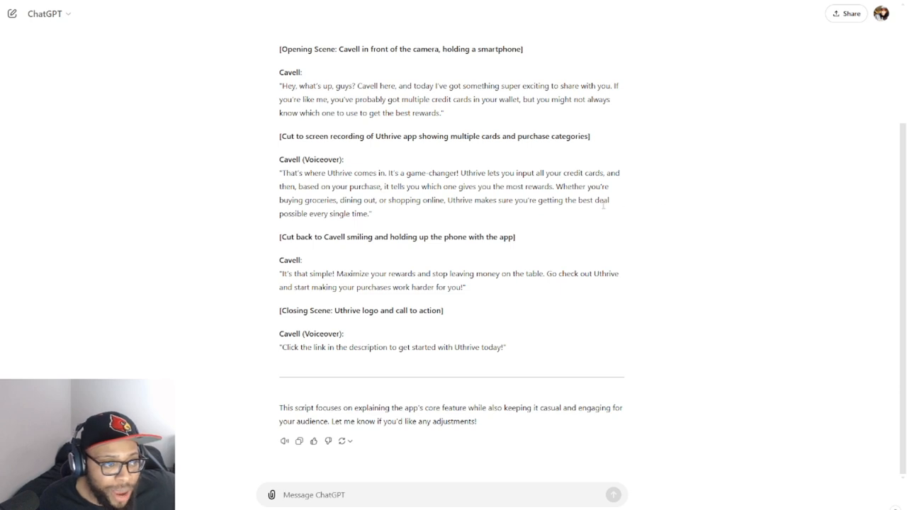
pyautogui.moveTo(457, 211)
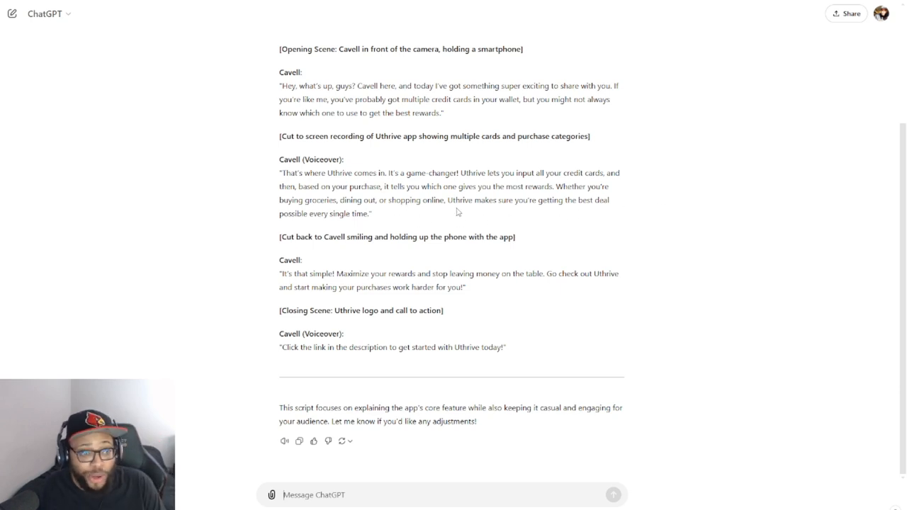
pyautogui.moveTo(525, 214)
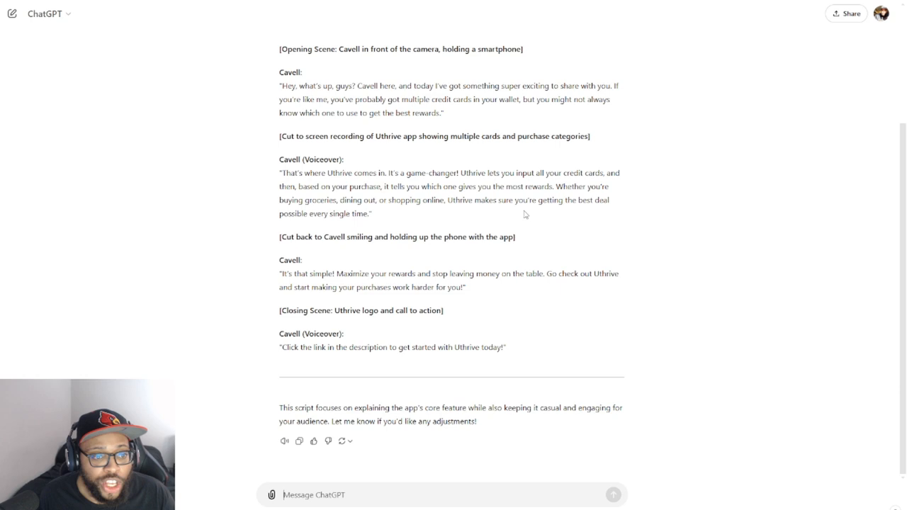
pyautogui.moveTo(622, 212)
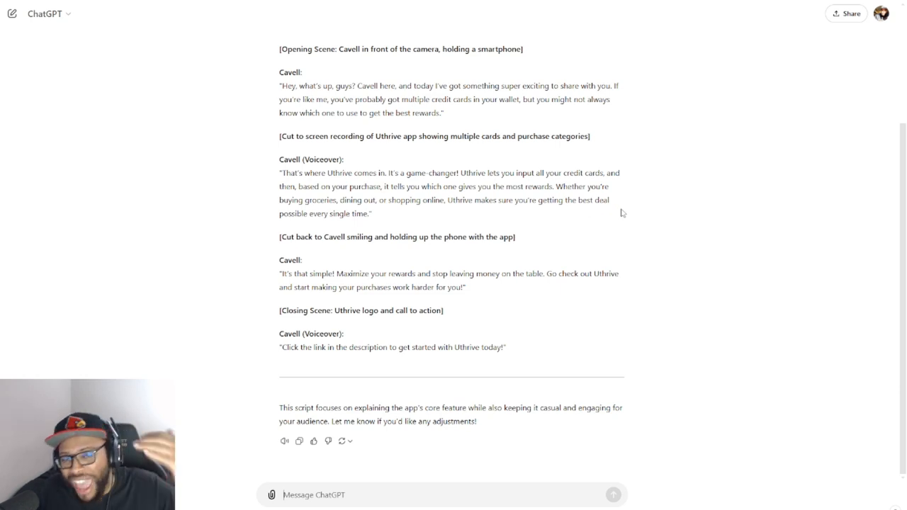
pyautogui.moveTo(559, 210)
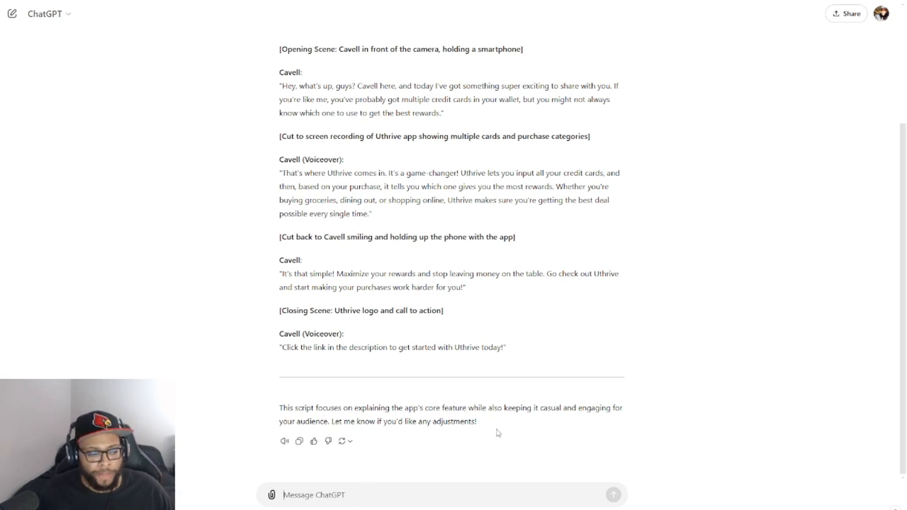
# Explain the sponsorship is actually for a 10-year-old sister and request a more childish, girly version.
pyautogui.write('ad')
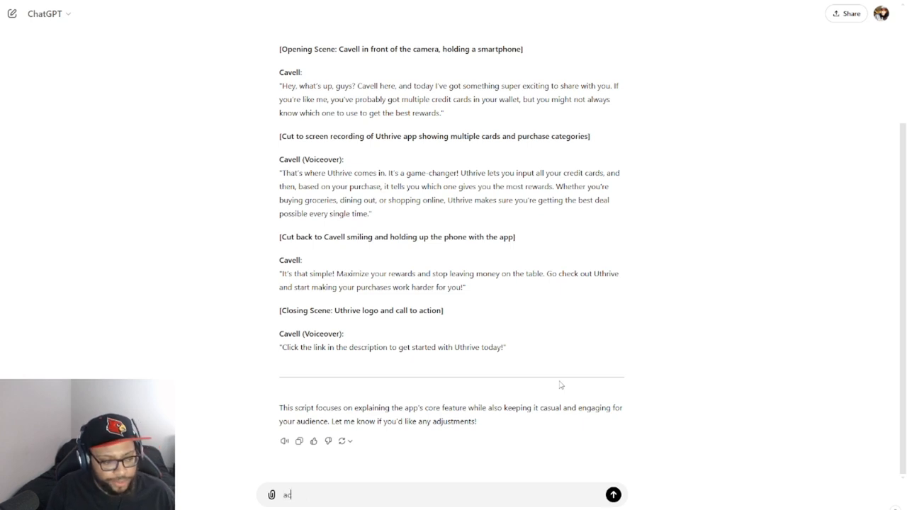
pyautogui.write('ctually I want my')
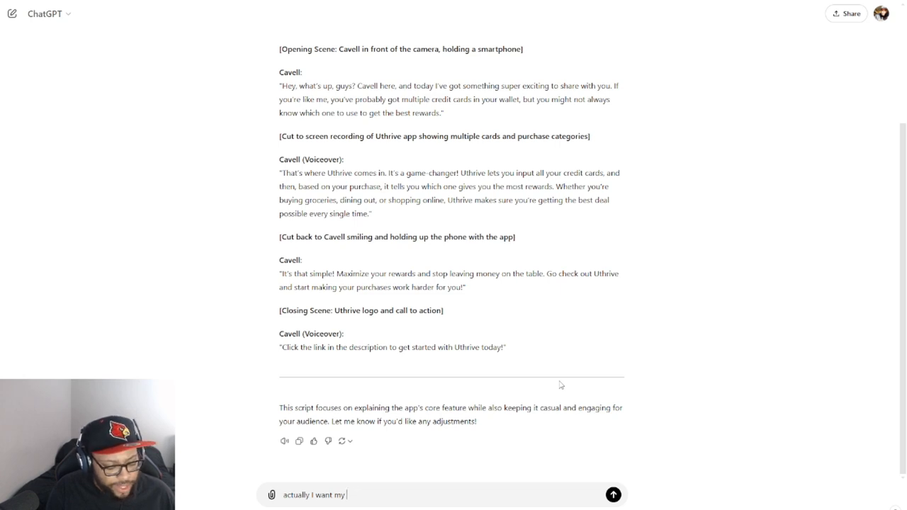
pyautogui.write('10 year old sister to do')
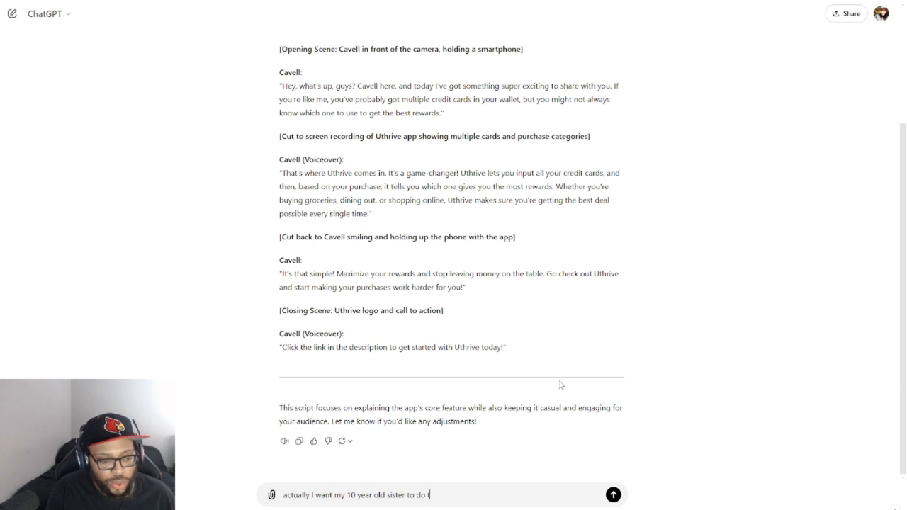
pyautogui.write('the sponsorship for me.')
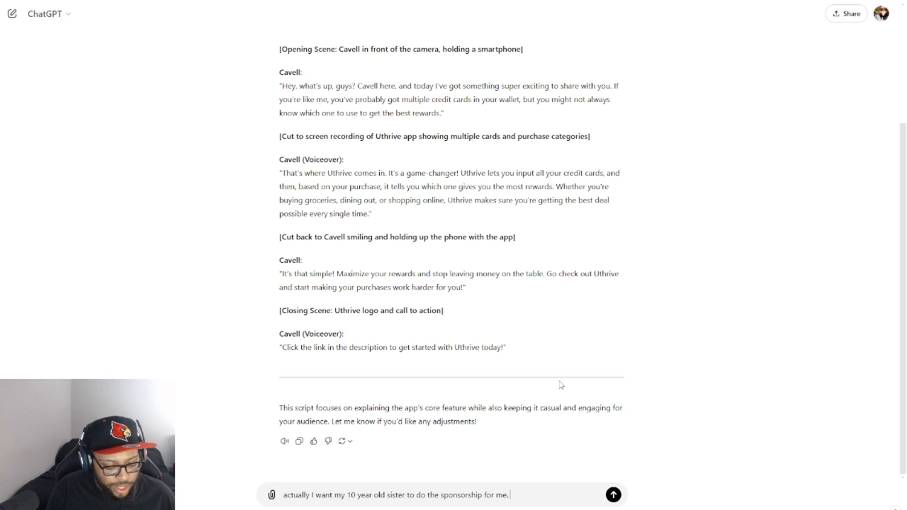
pyautogui.write('Could you make')
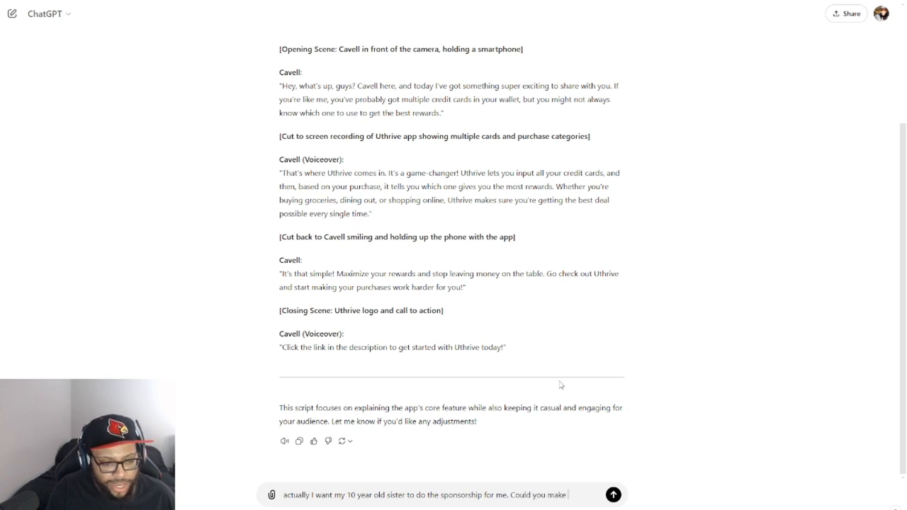
pyautogui.write('it in a l')
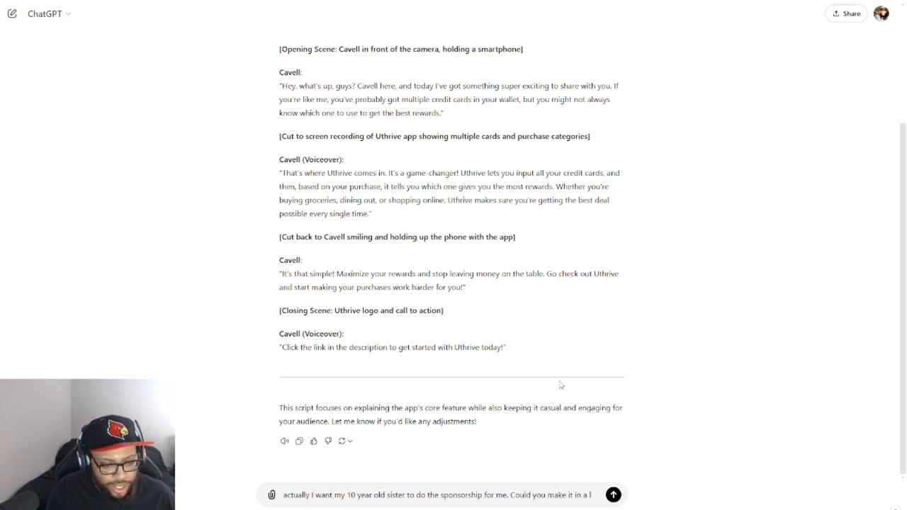
pyautogui.write('more')
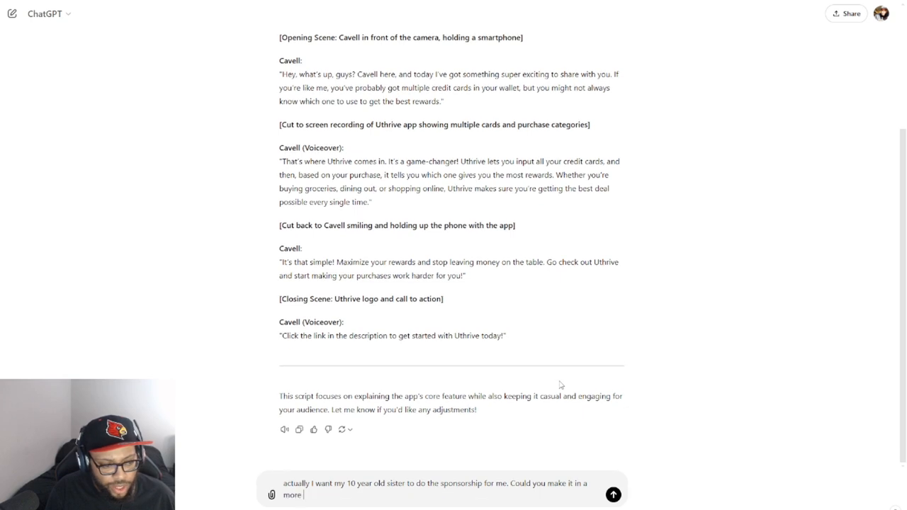
pyautogui.write('childsh tone a')
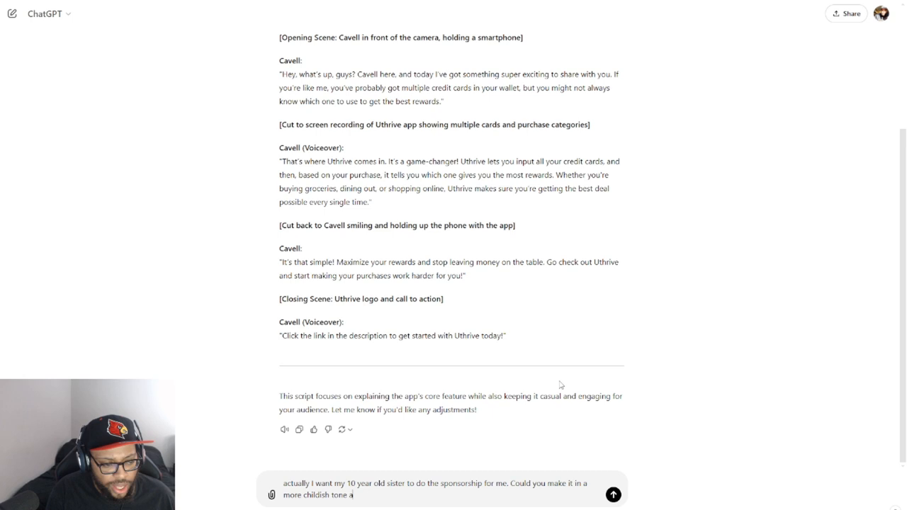
pyautogui.write('nd girly')
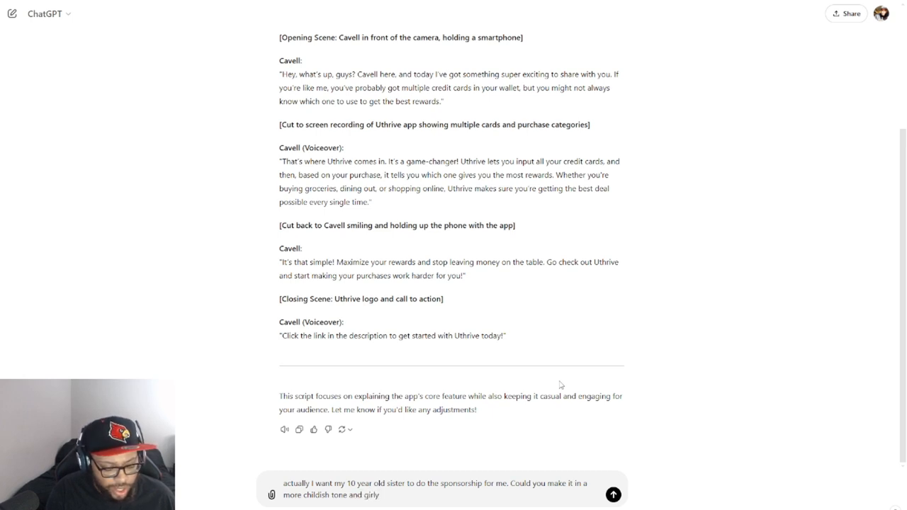
pyautogui.write('please?')
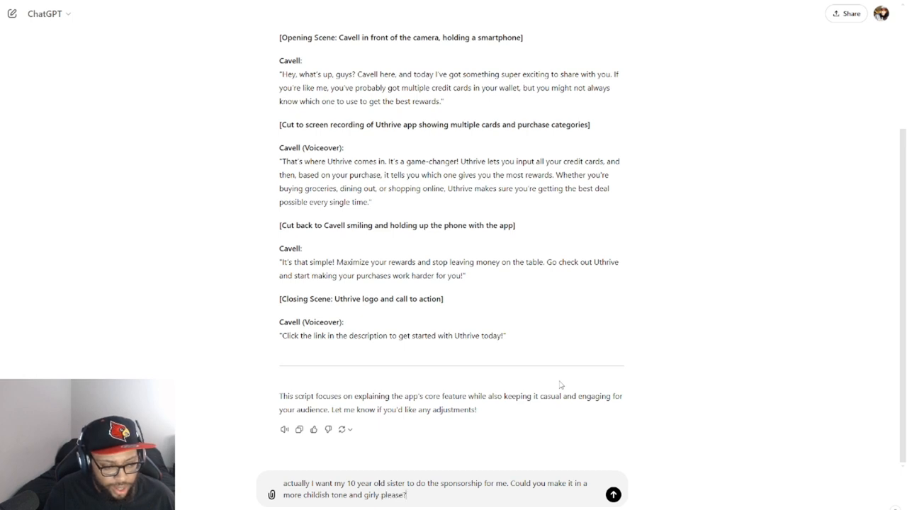
# Send the girly rewrite request and scroll through the playful sister-voiced Uthrive script.
pyautogui.click(613, 494)
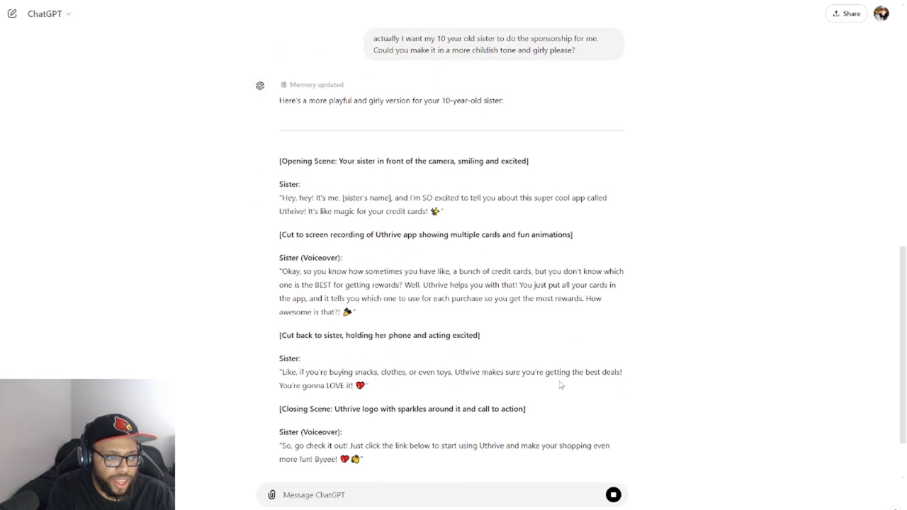
pyautogui.scroll(-3)
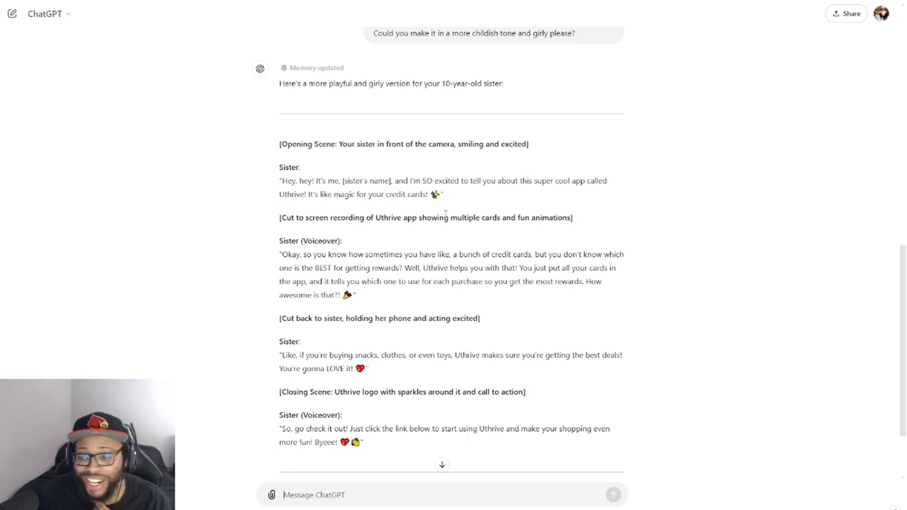
pyautogui.moveTo(314, 227)
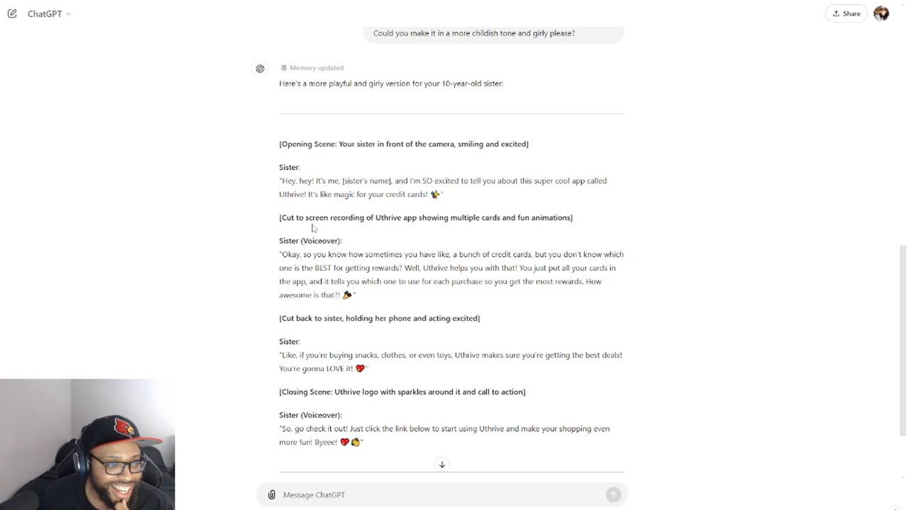
pyautogui.moveTo(388, 237)
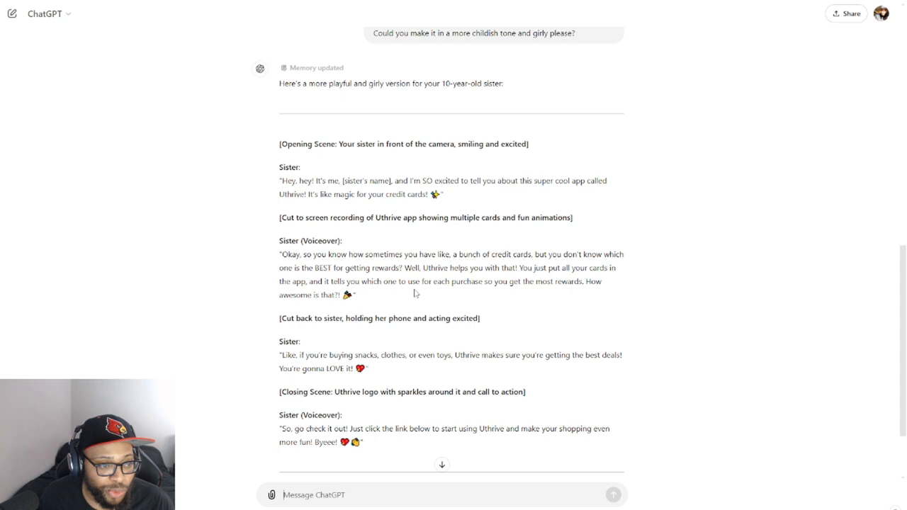
pyautogui.moveTo(518, 280)
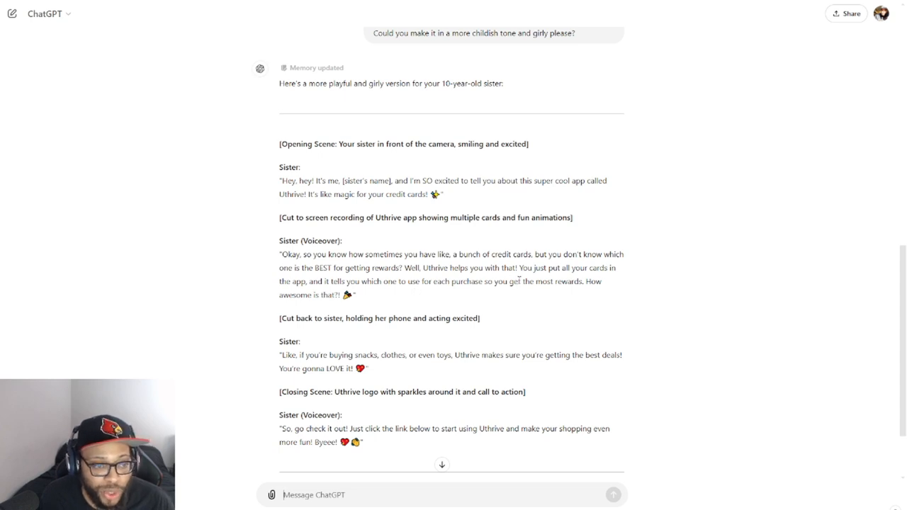